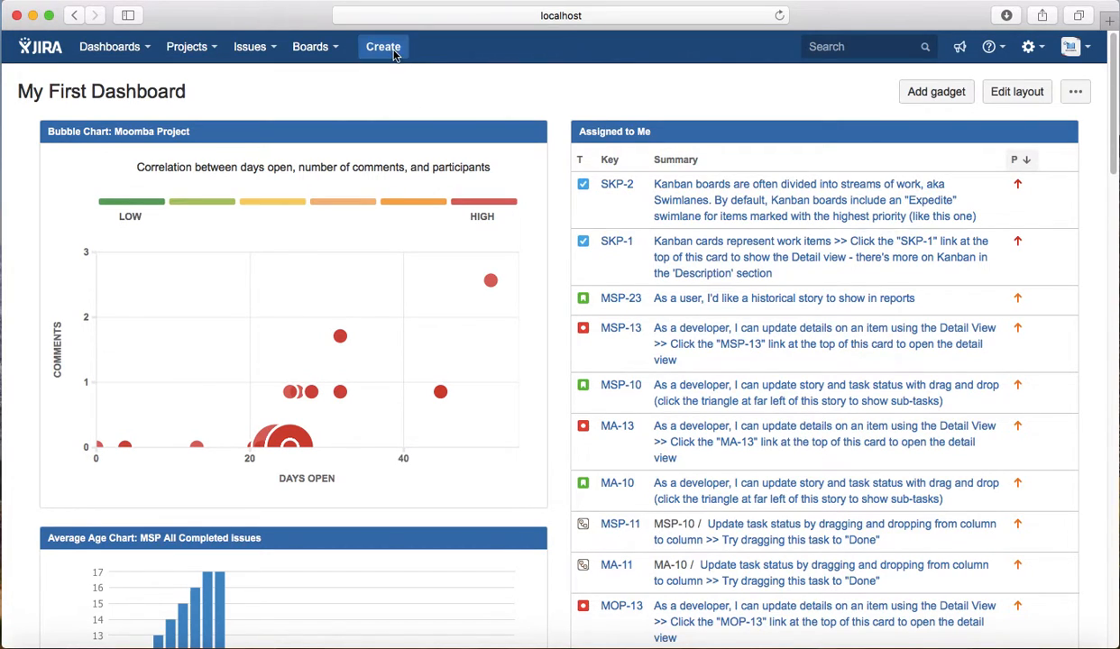
Start a new Bug in My Sample Project with summary 'sample bug'
left_click(382, 47)
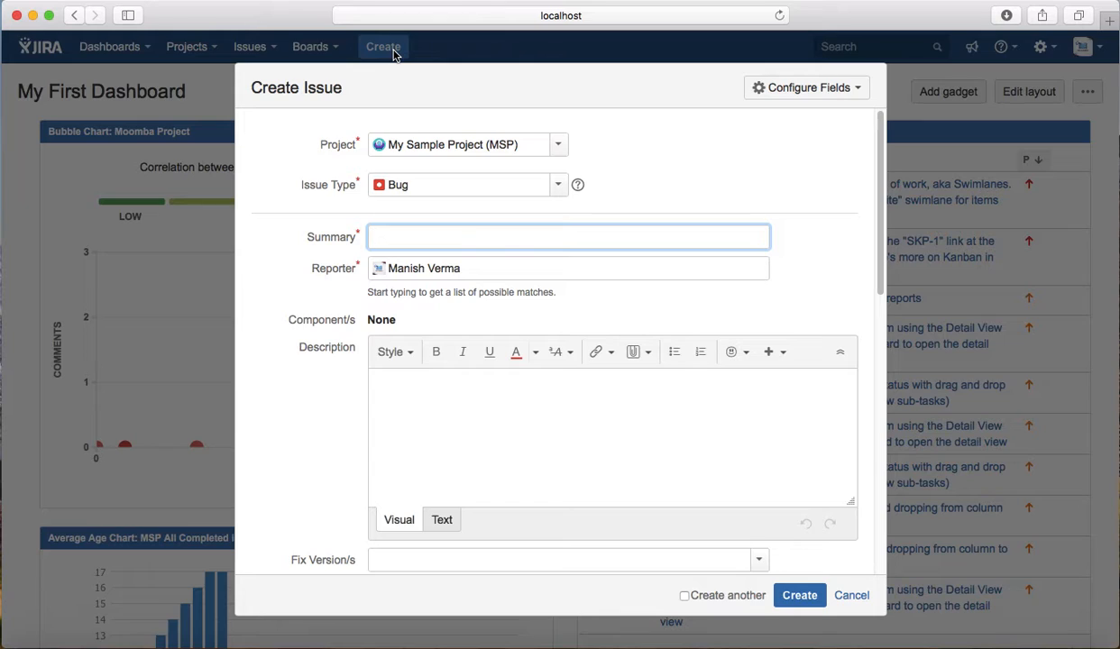
mouse_move(411, 225)
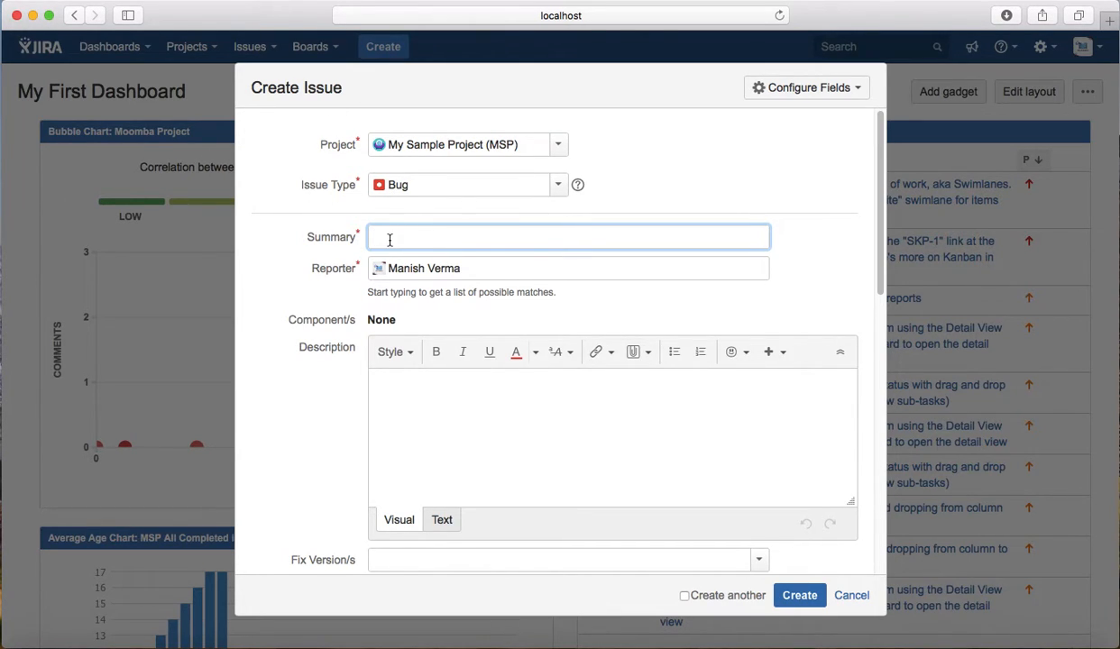
type("sample")
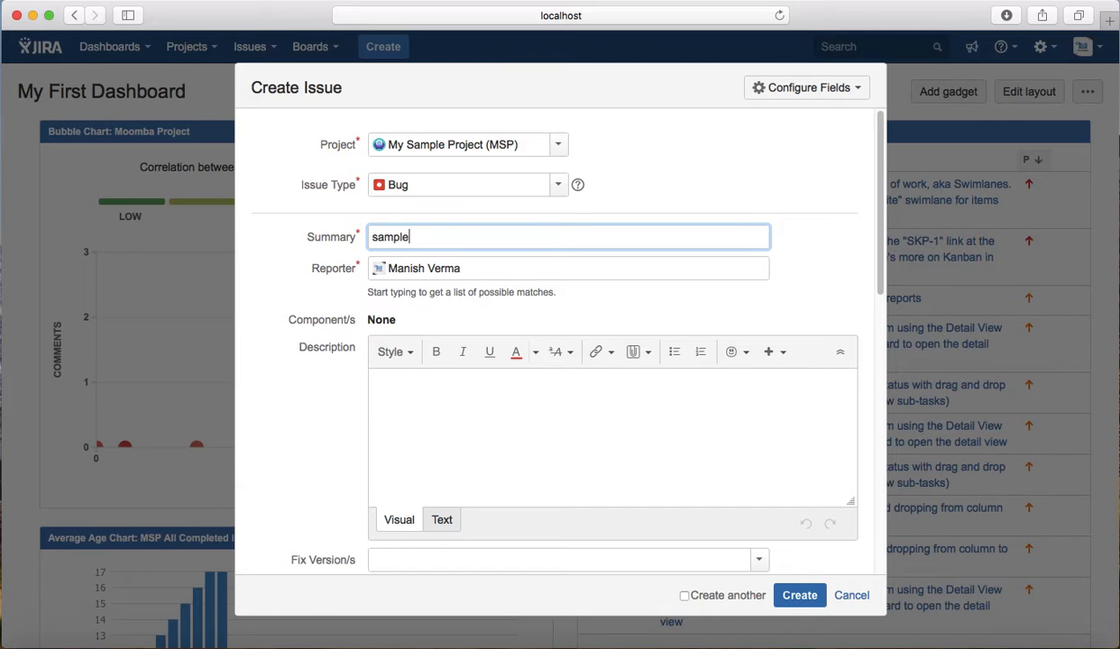
type("bug")
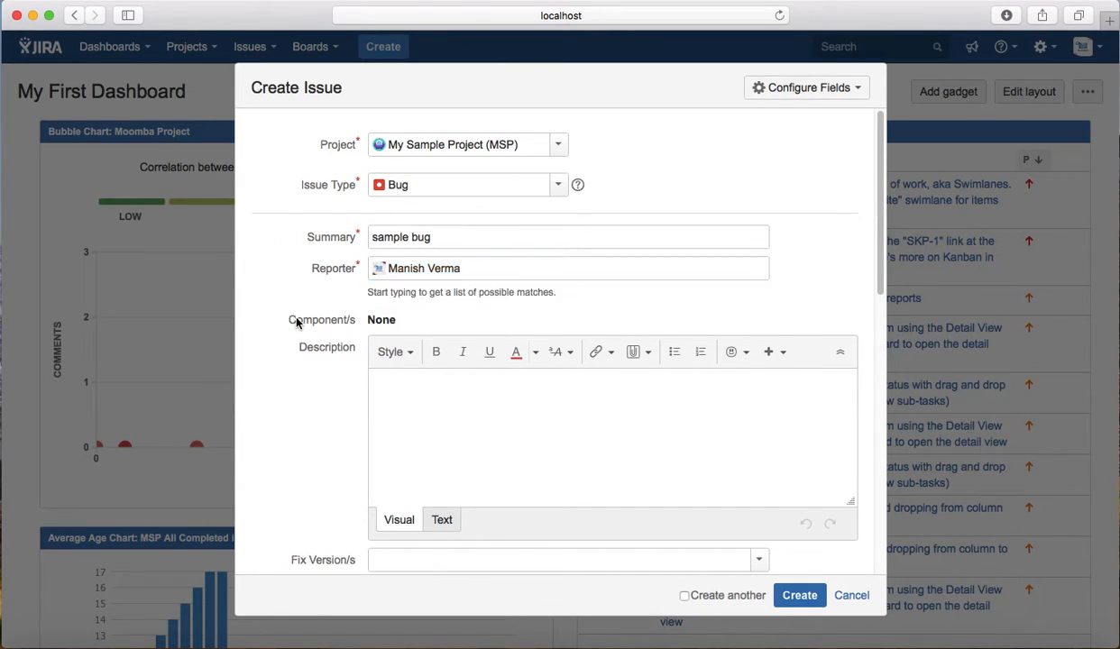
scroll("down", 3)
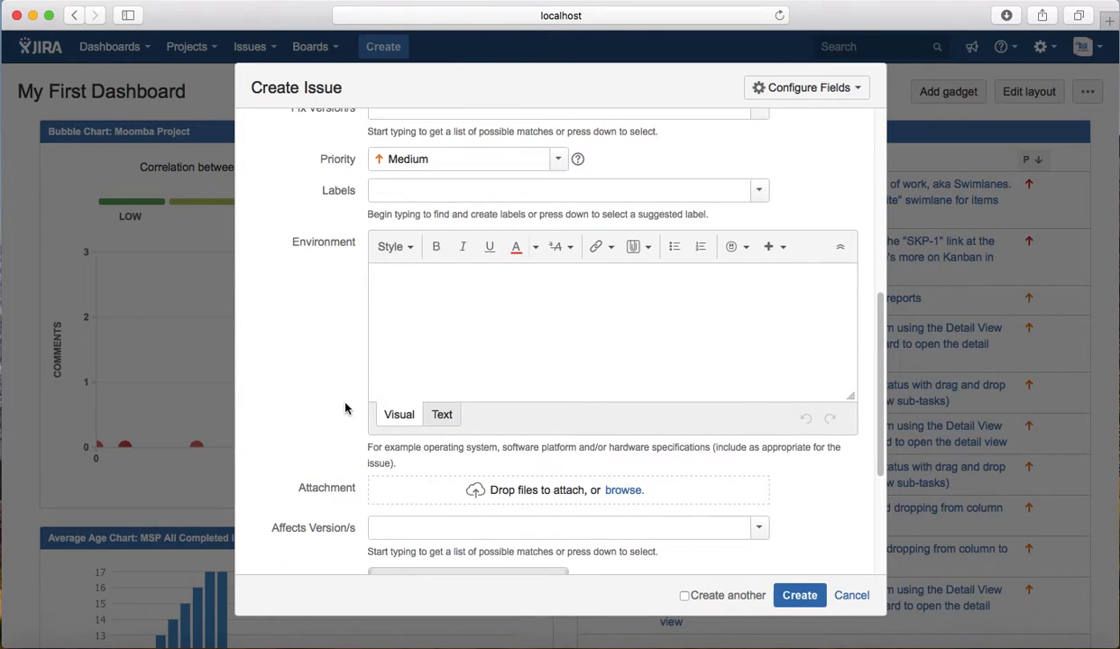
scroll("down", 3)
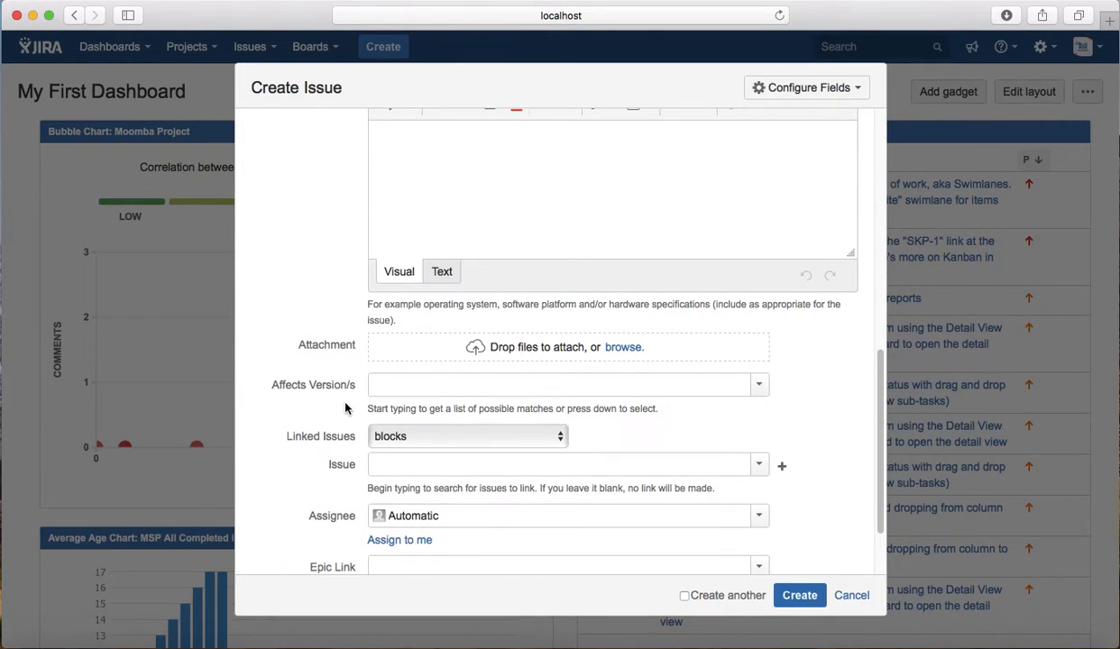
mouse_move(340, 442)
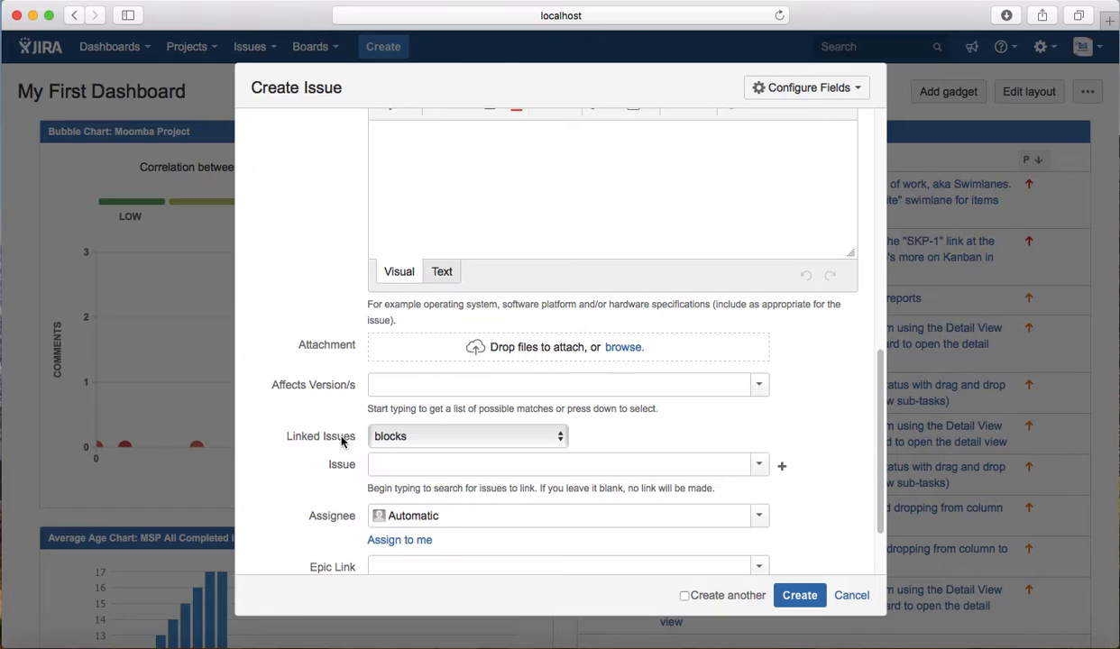
mouse_move(354, 487)
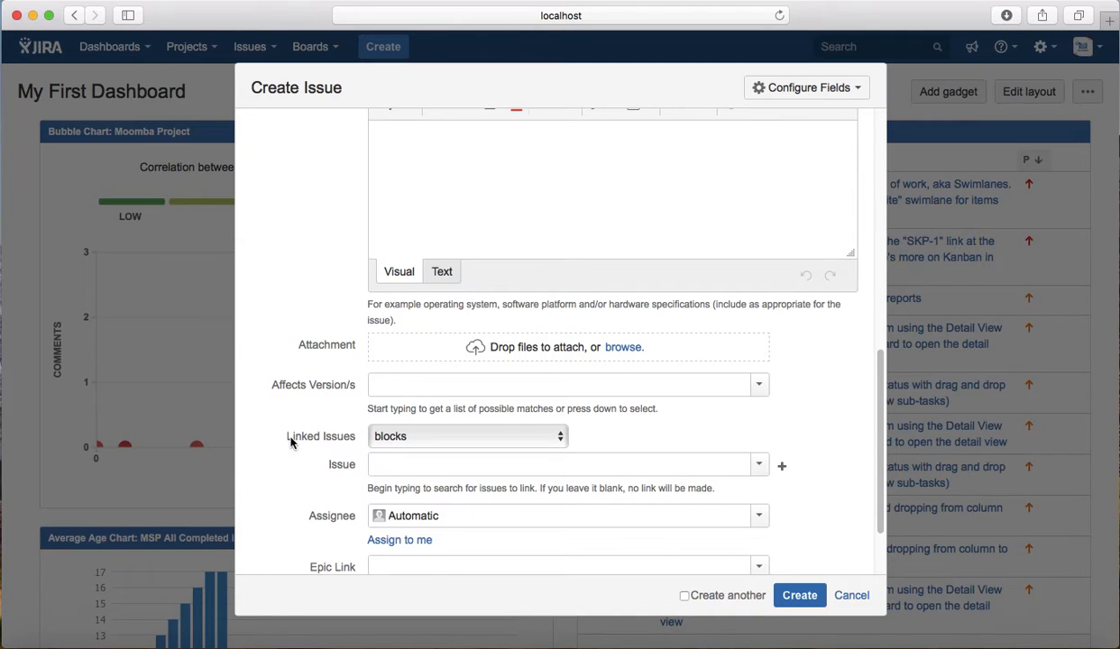
mouse_move(404, 440)
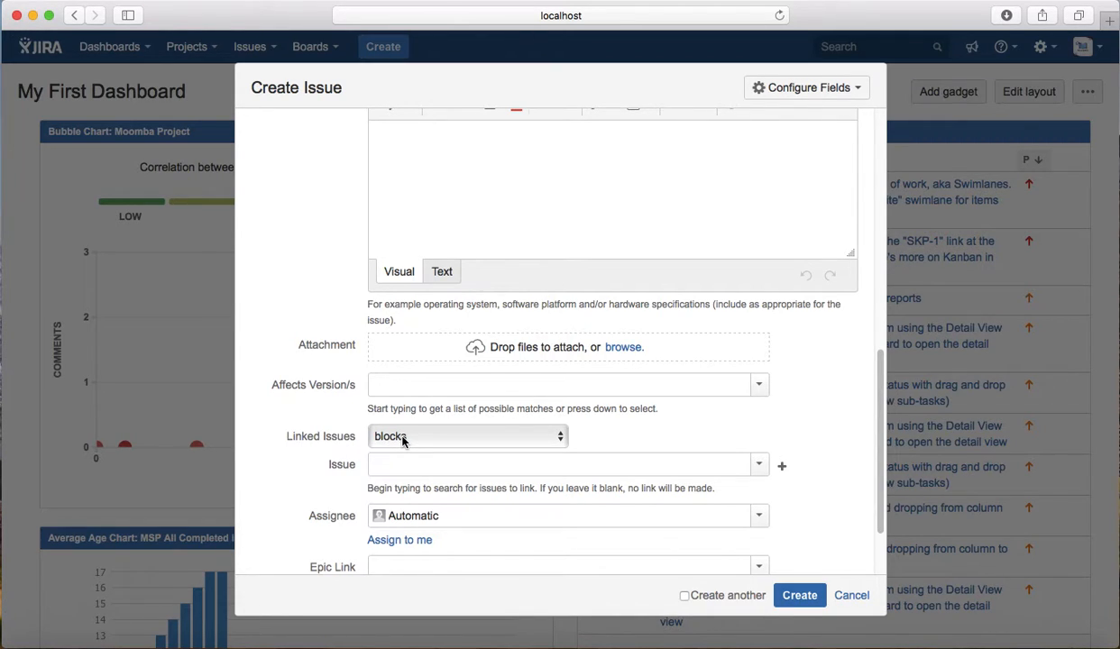
left_click(466, 435)
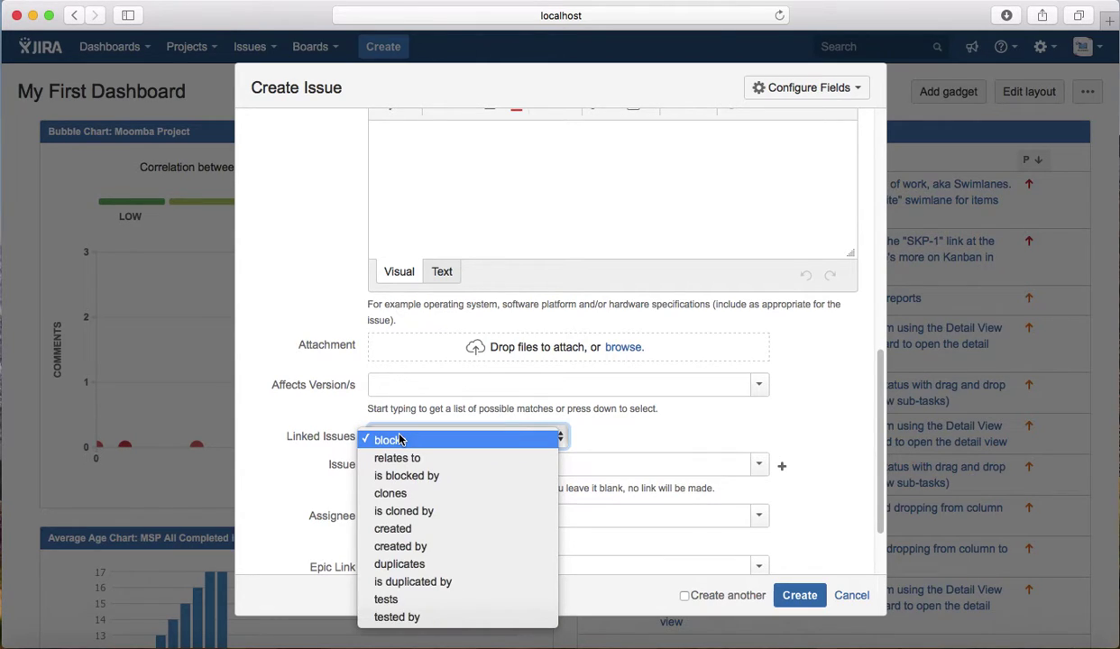
mouse_move(397, 458)
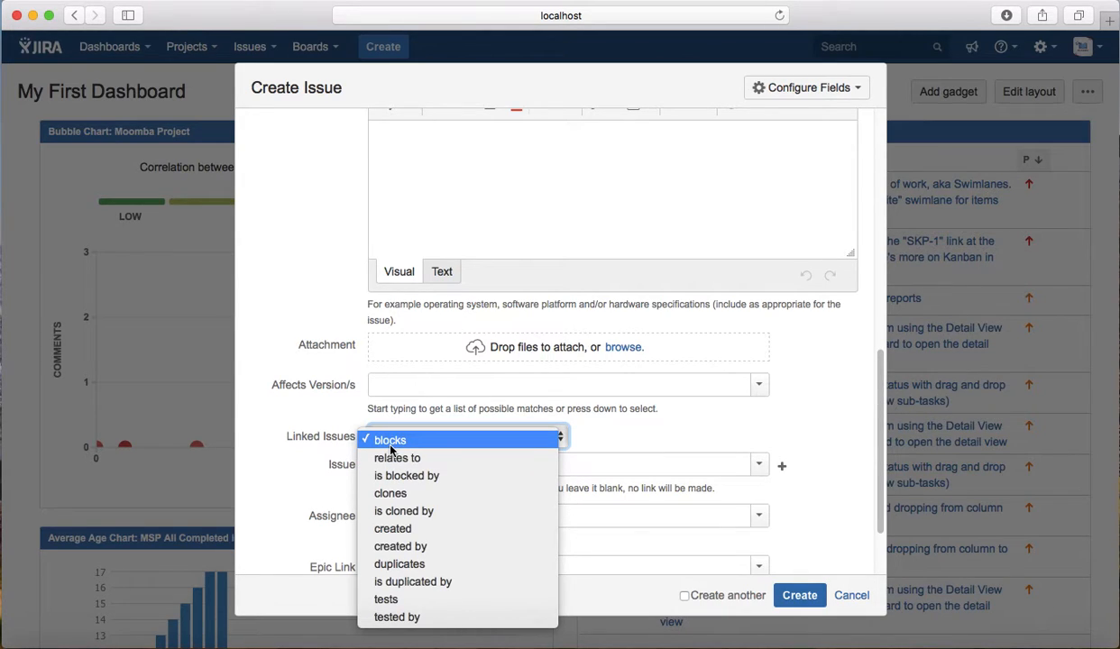
left_click(389, 440)
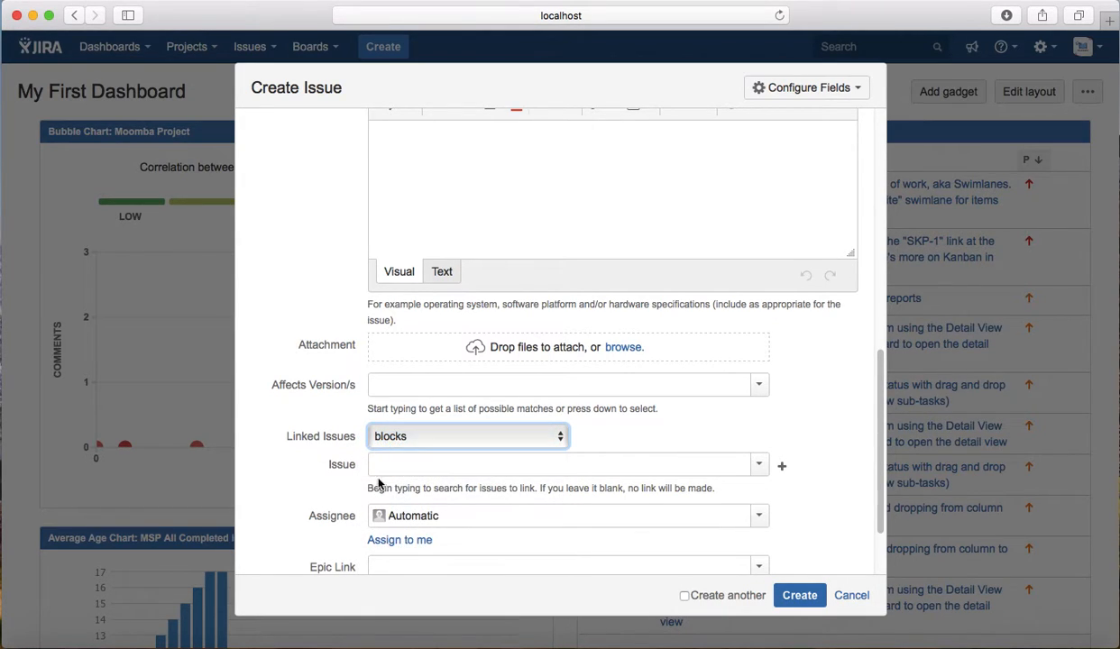
Choose MSP-10 as the blocked issue and set Epic Link to D1 - Login
left_click(568, 465)
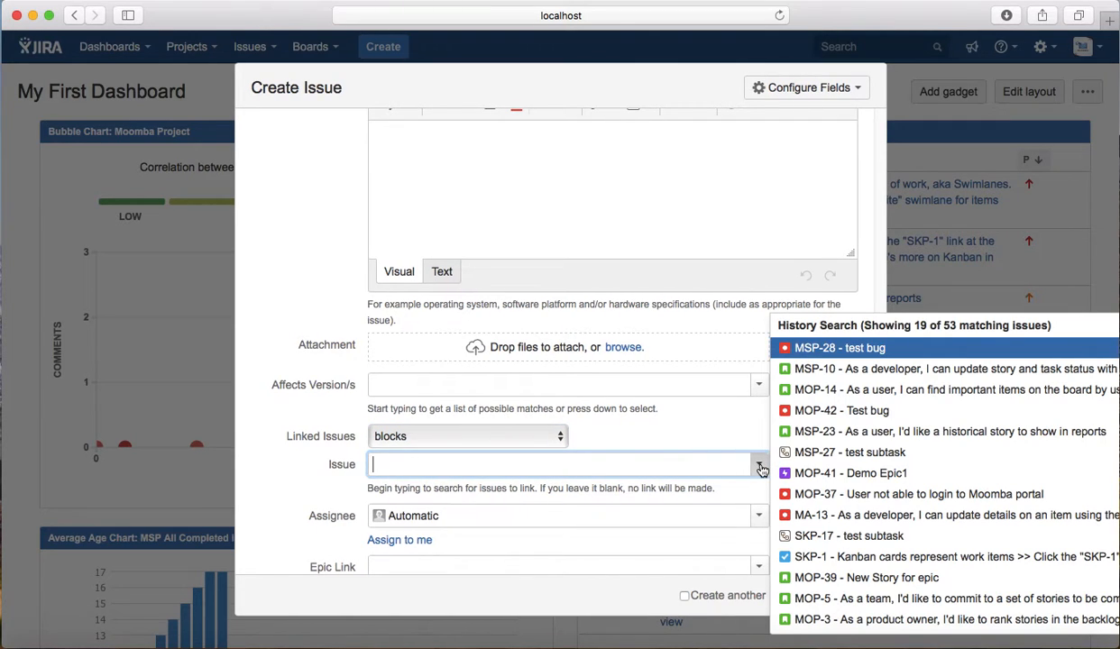
mouse_move(839, 390)
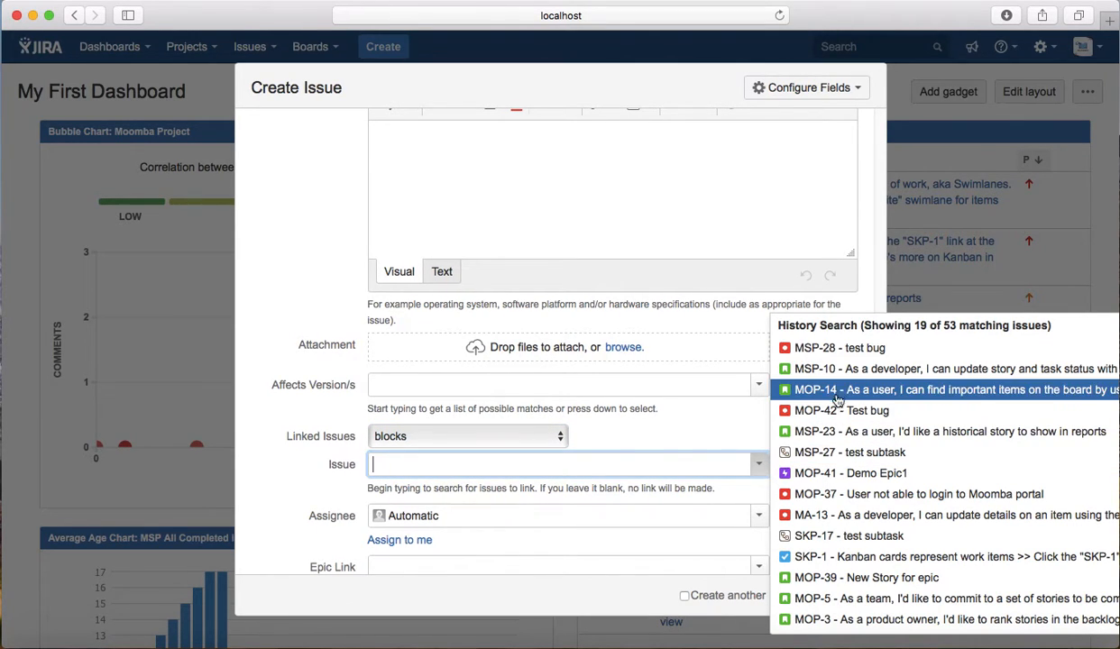
left_click(938, 368)
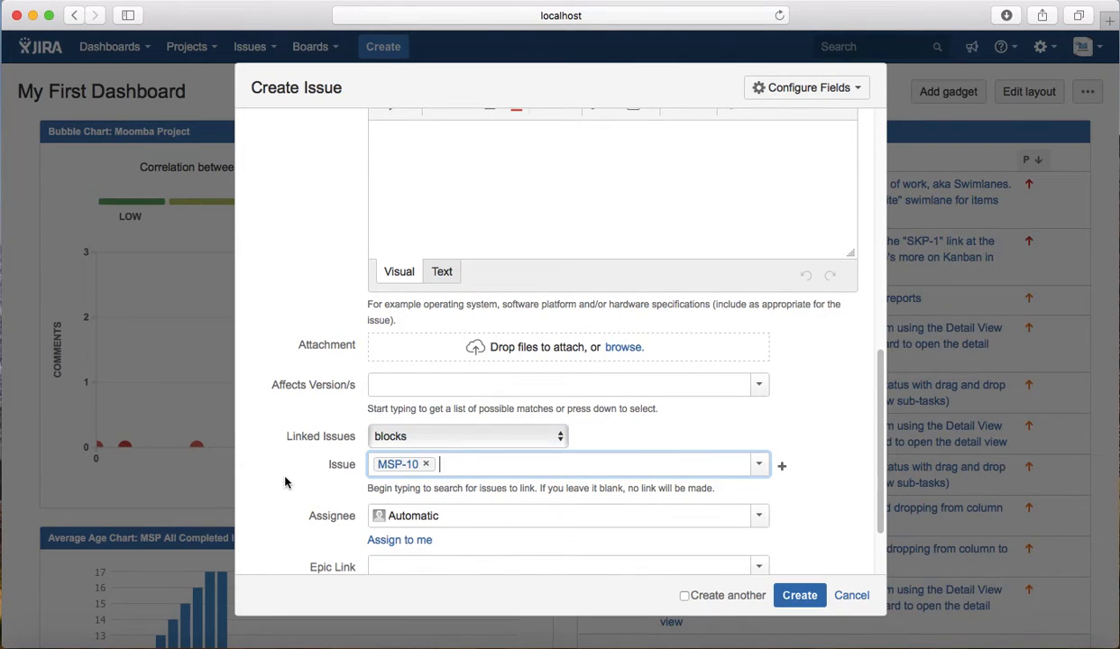
mouse_move(318, 512)
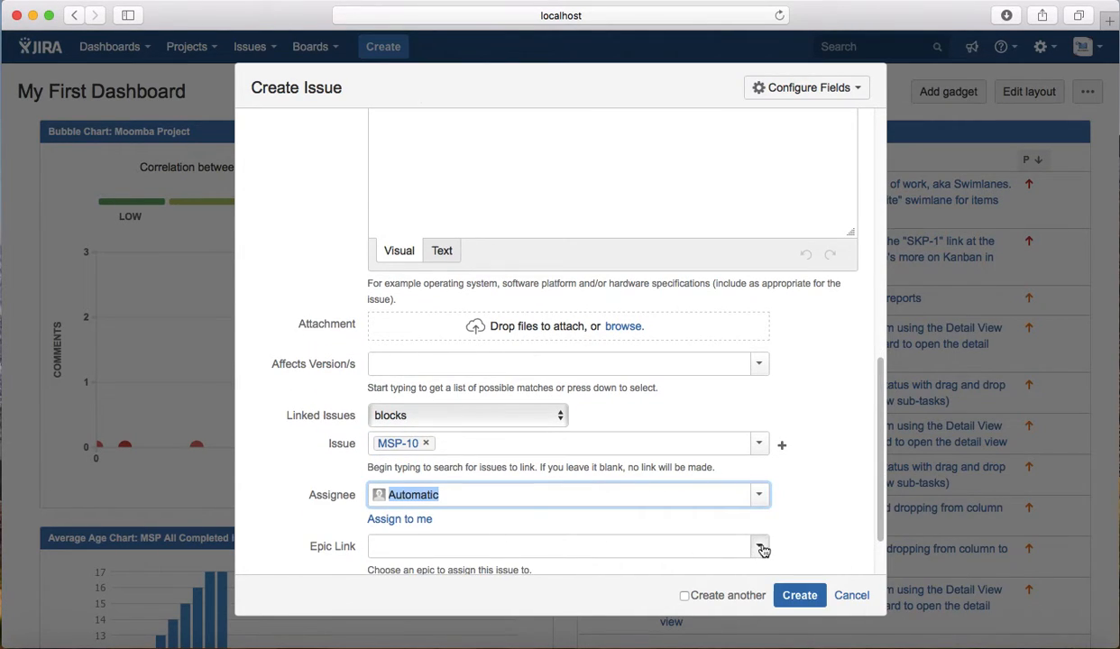
left_click(761, 544)
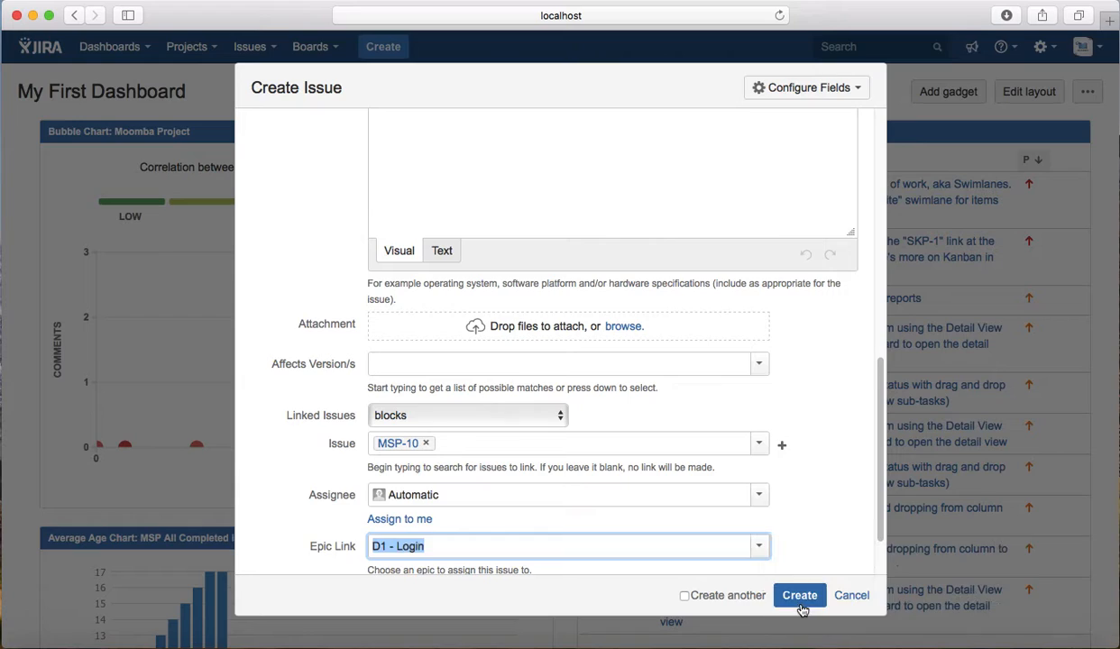
scroll("down", 3)
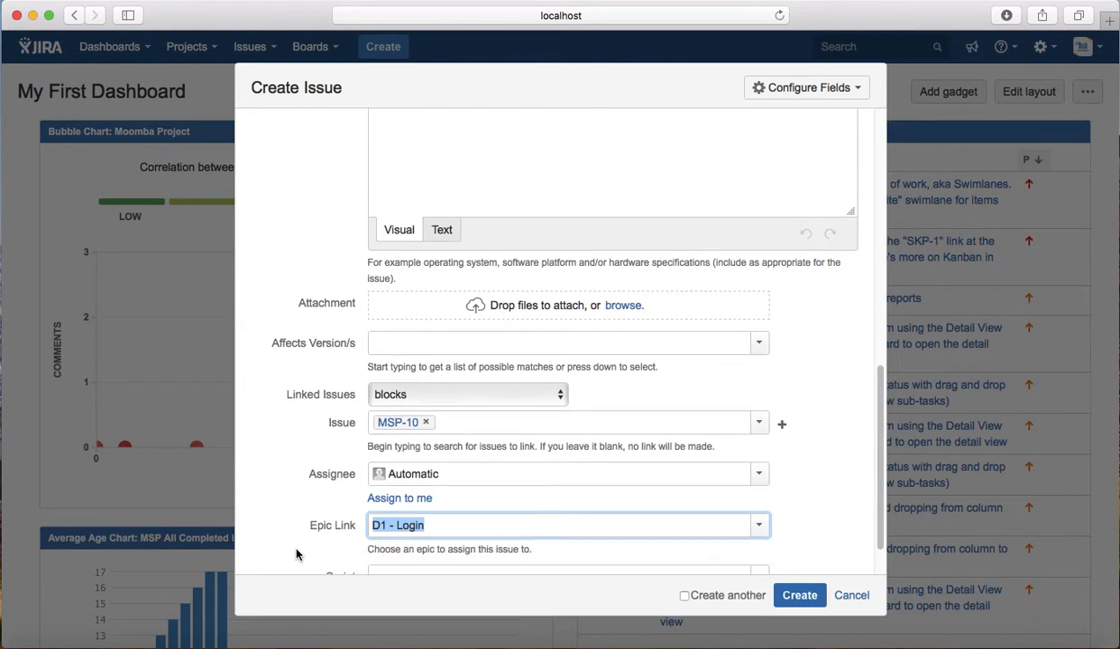
scroll("down", 3)
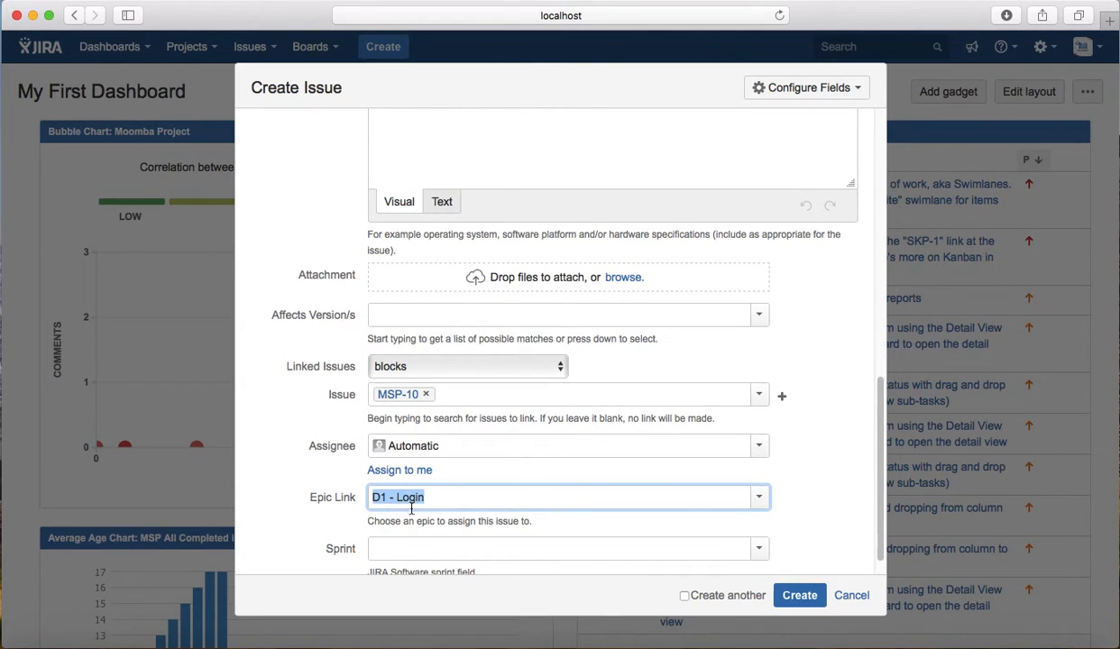
mouse_move(301, 487)
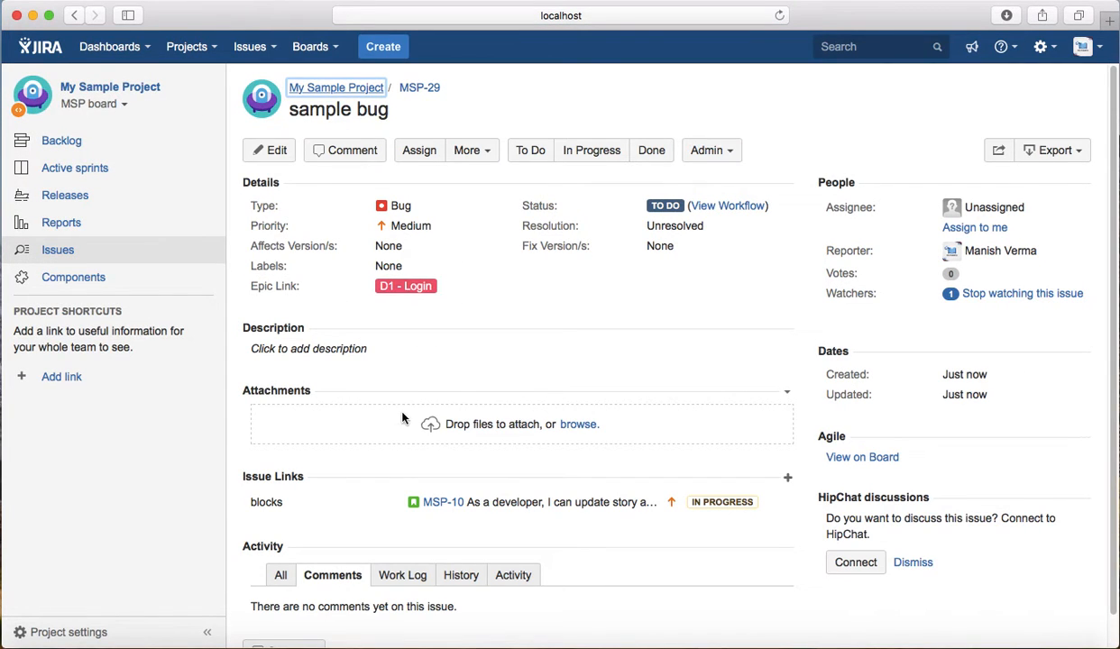
scroll("down", 3)
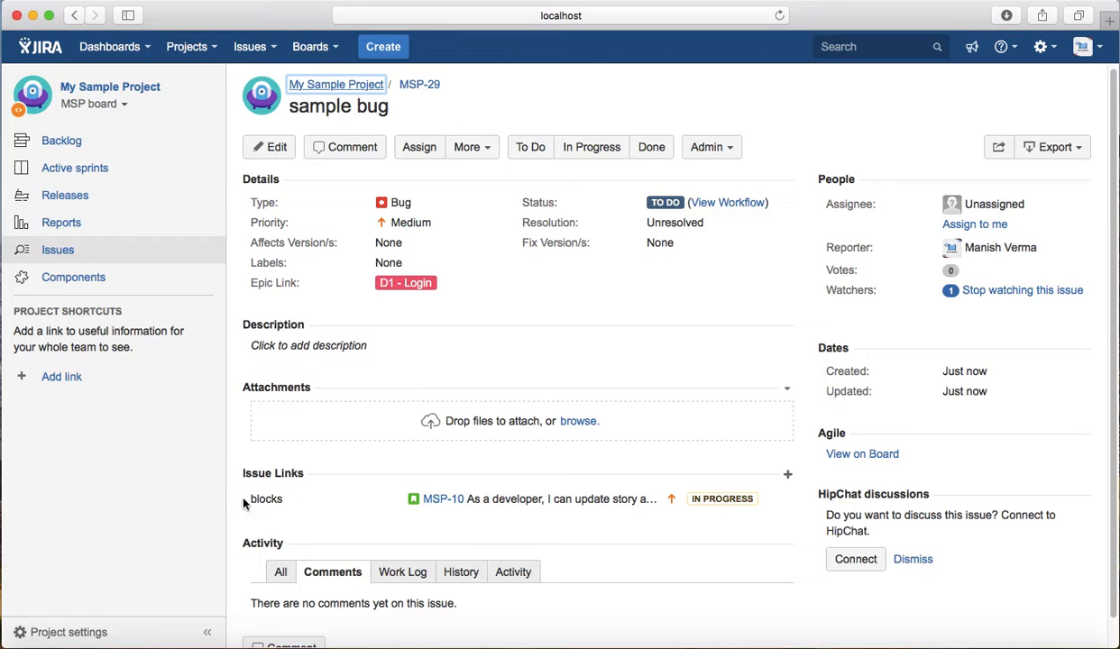
mouse_move(259, 501)
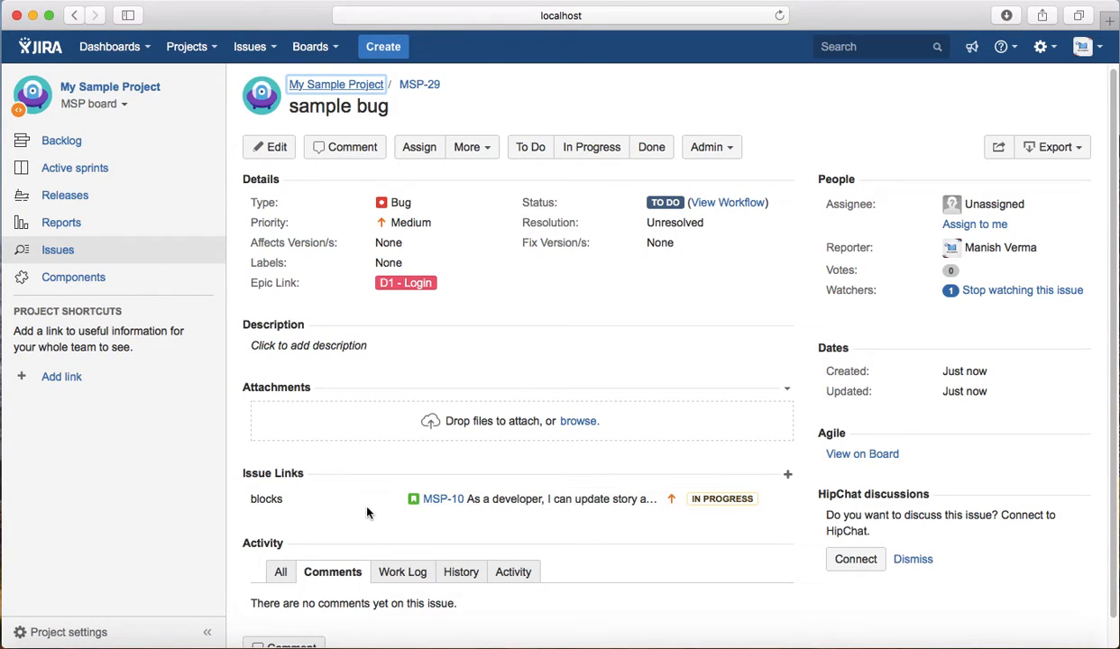
mouse_move(505, 526)
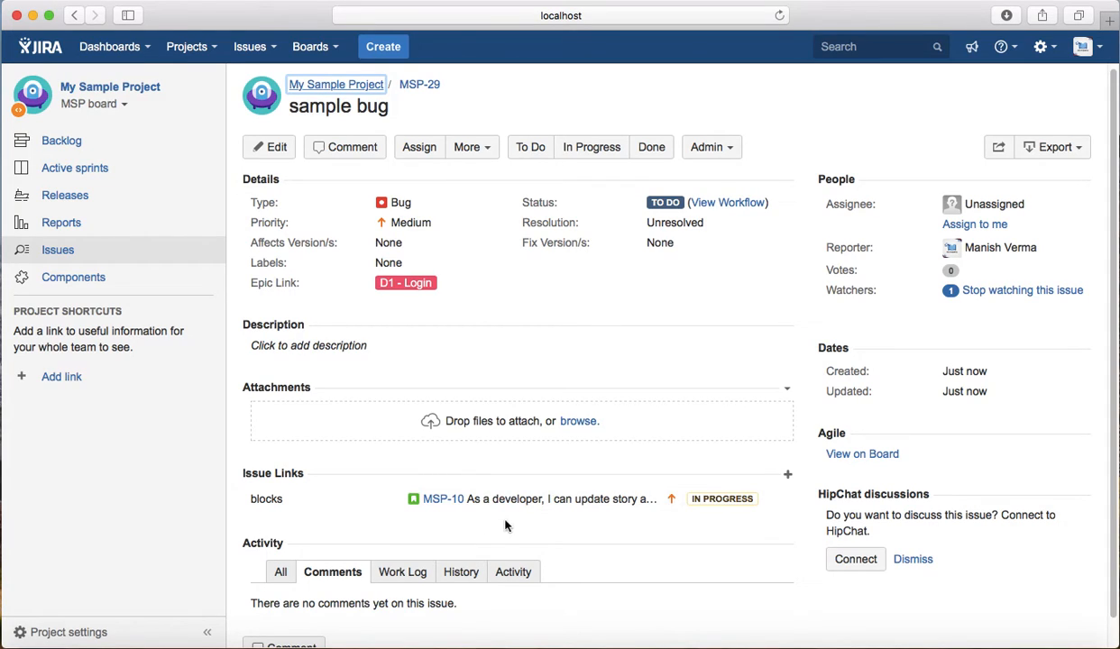
mouse_move(436, 519)
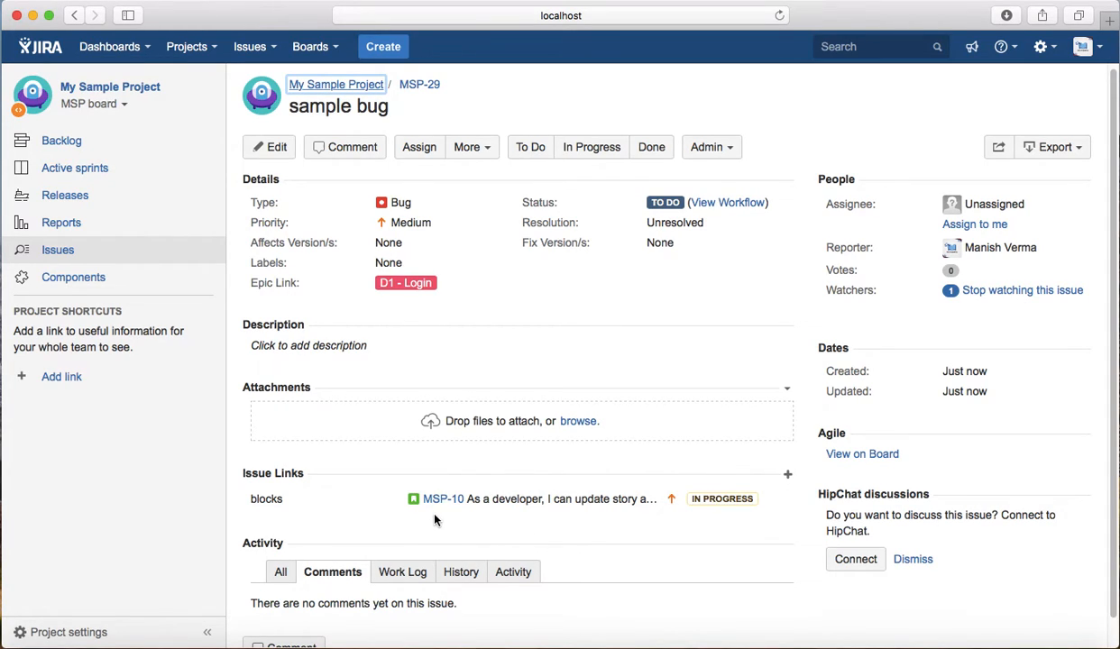
mouse_move(714, 517)
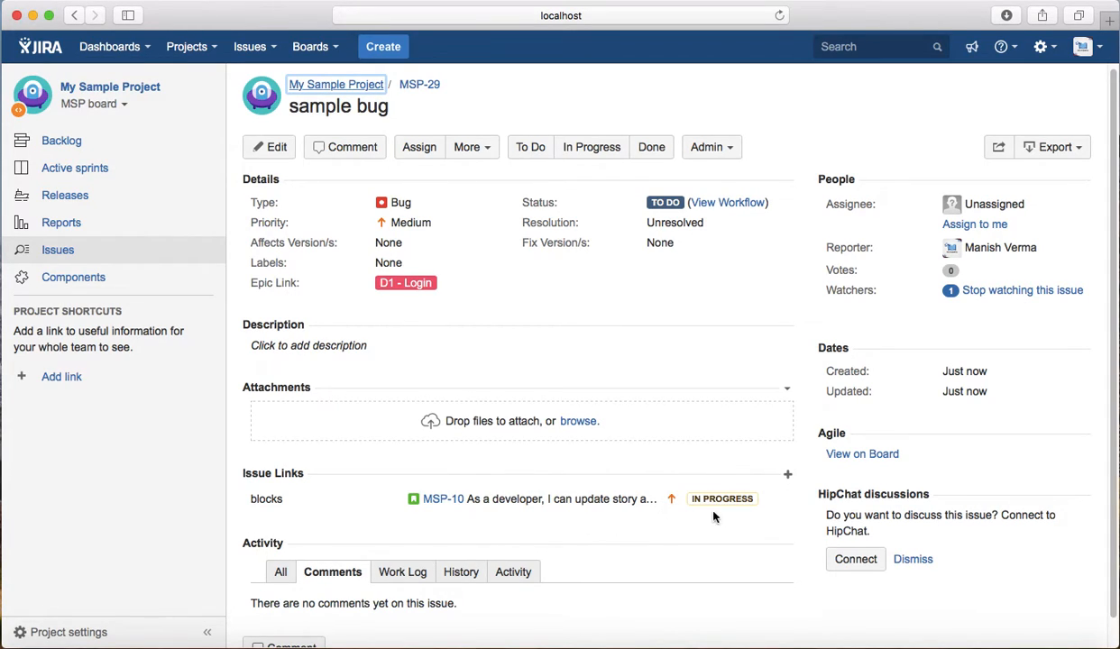
mouse_move(793, 486)
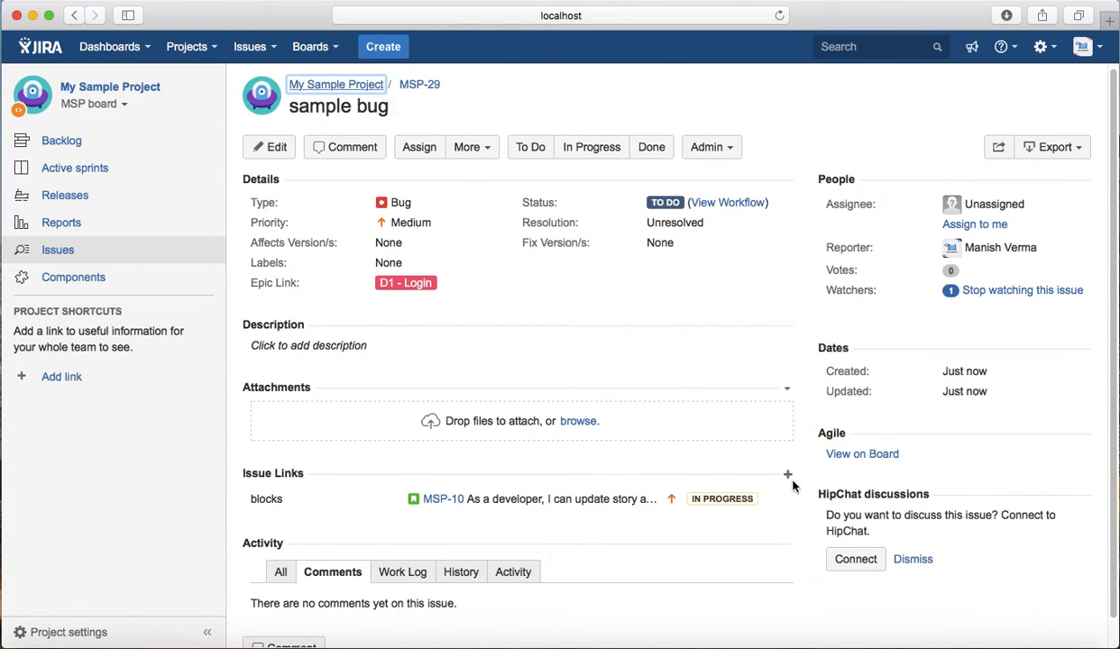
mouse_move(786, 474)
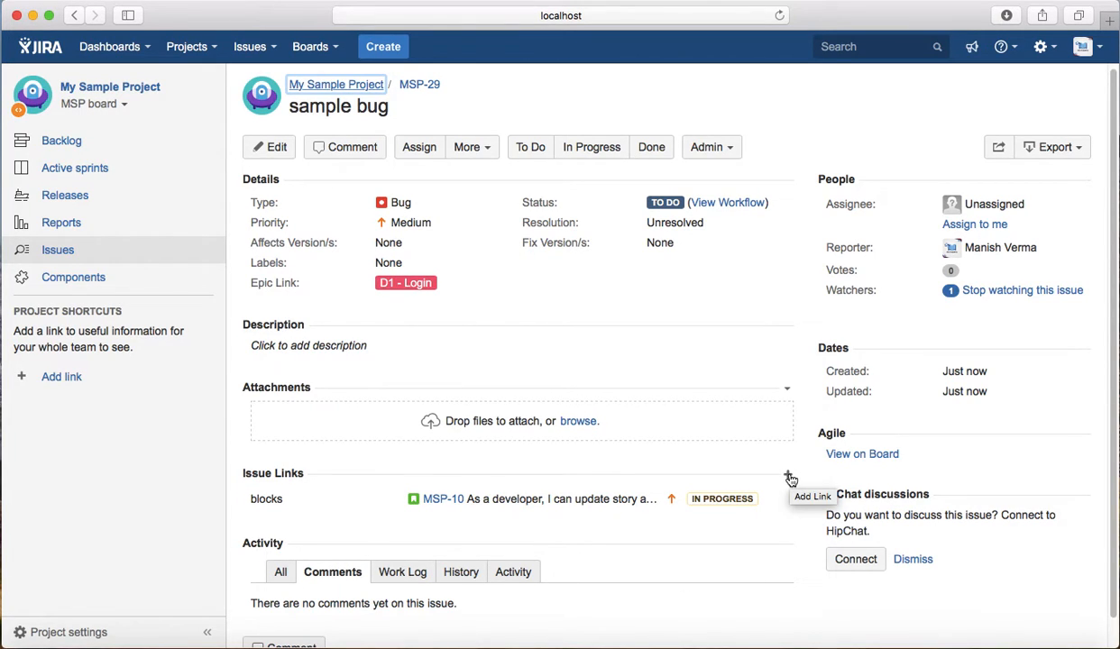
Add a 'relates to' issue link from MSP-29 to MOP-14
left_click(811, 496)
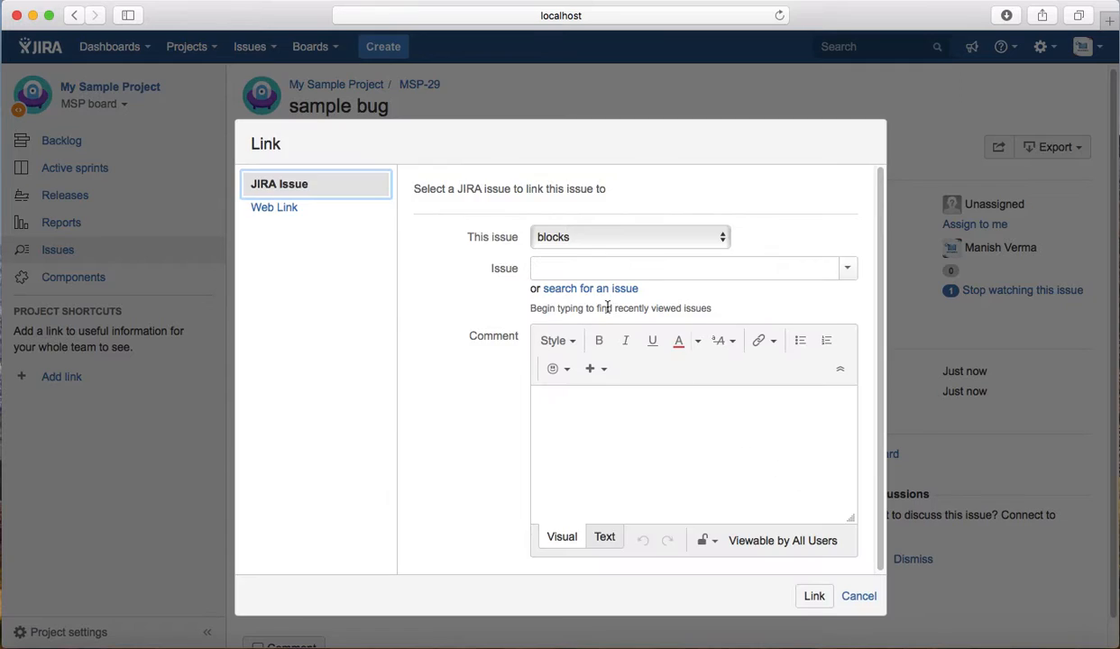
mouse_move(299, 281)
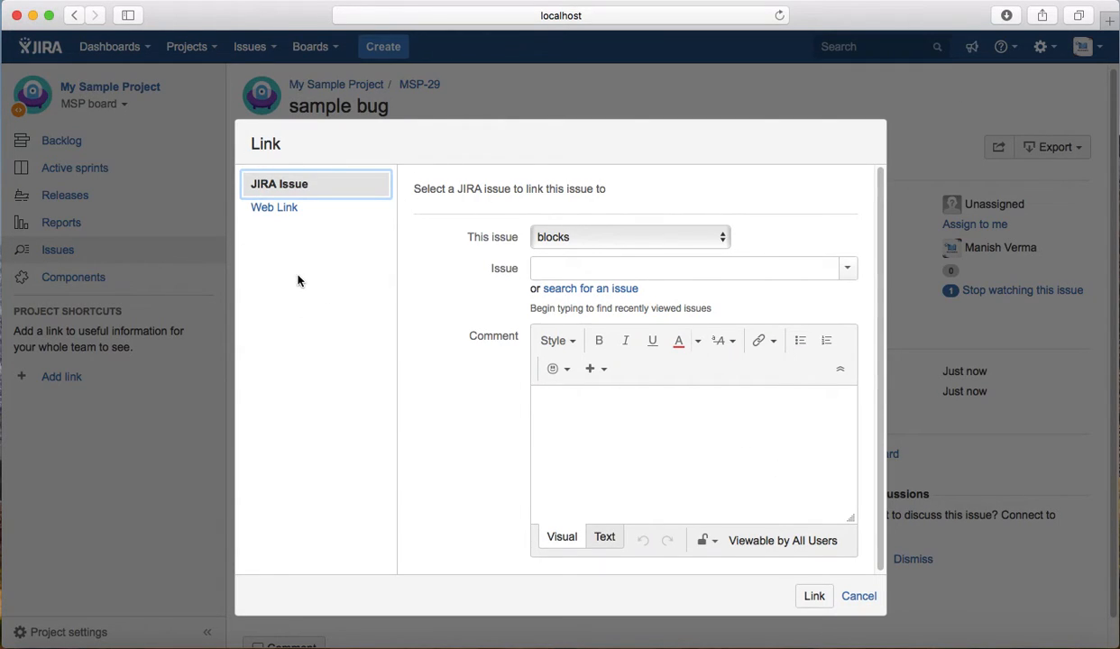
mouse_move(469, 247)
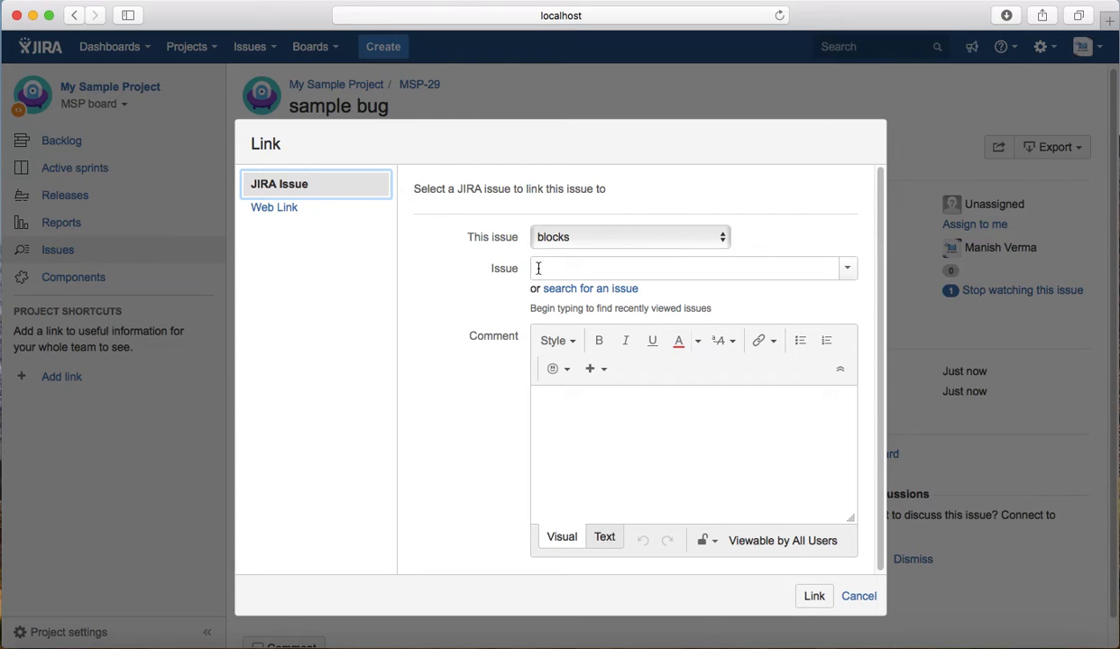
left_click(629, 237)
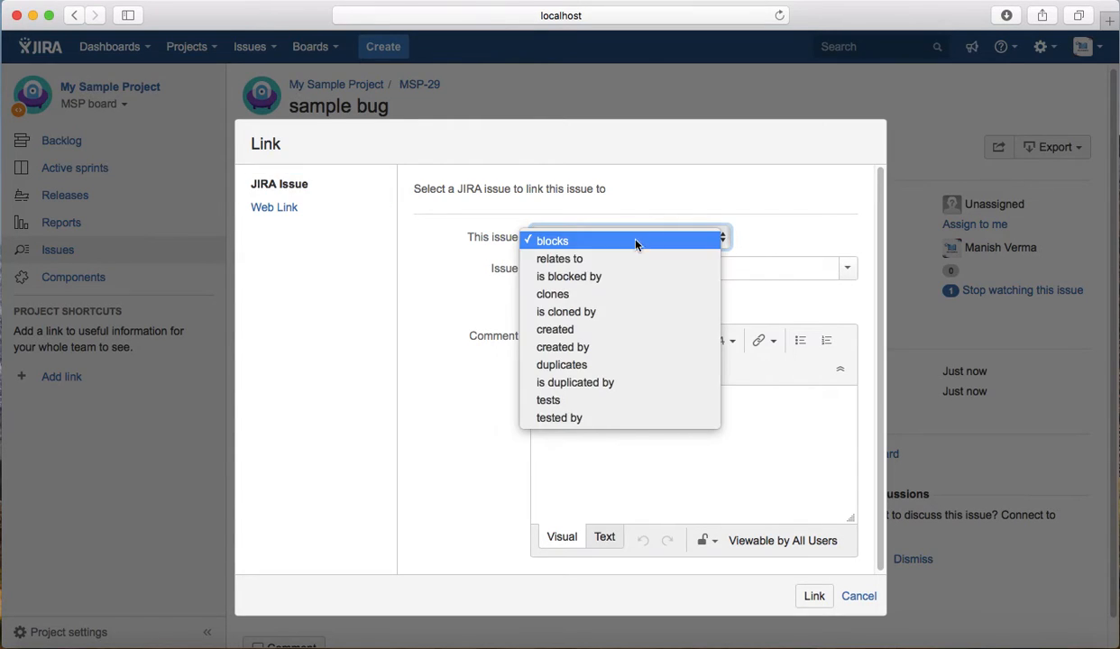
mouse_move(604, 259)
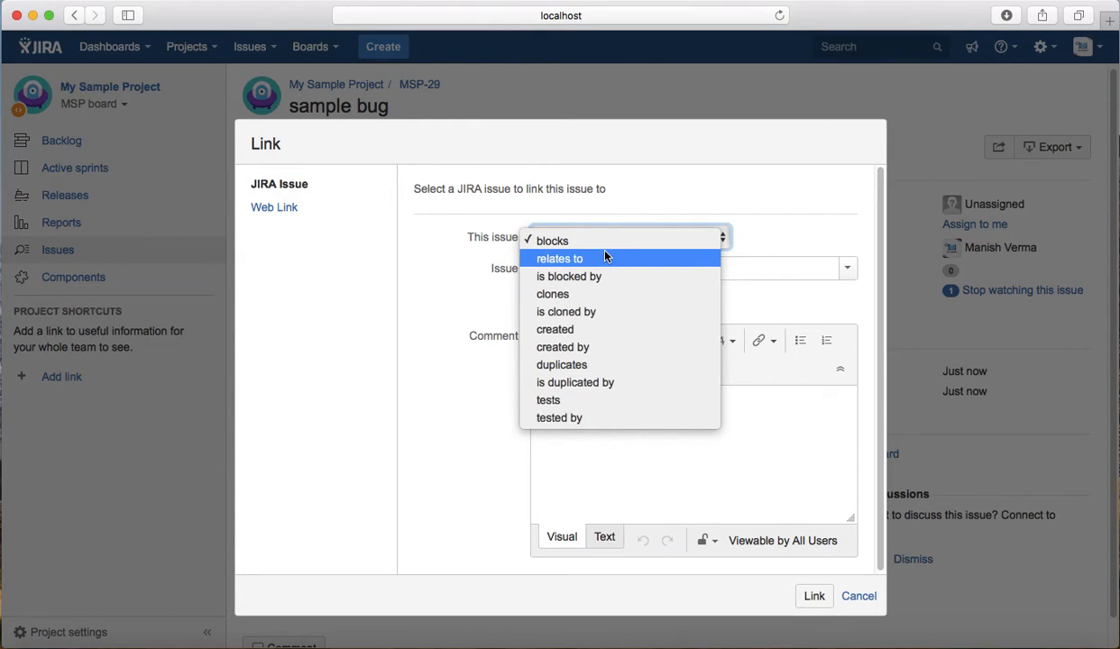
mouse_move(603, 263)
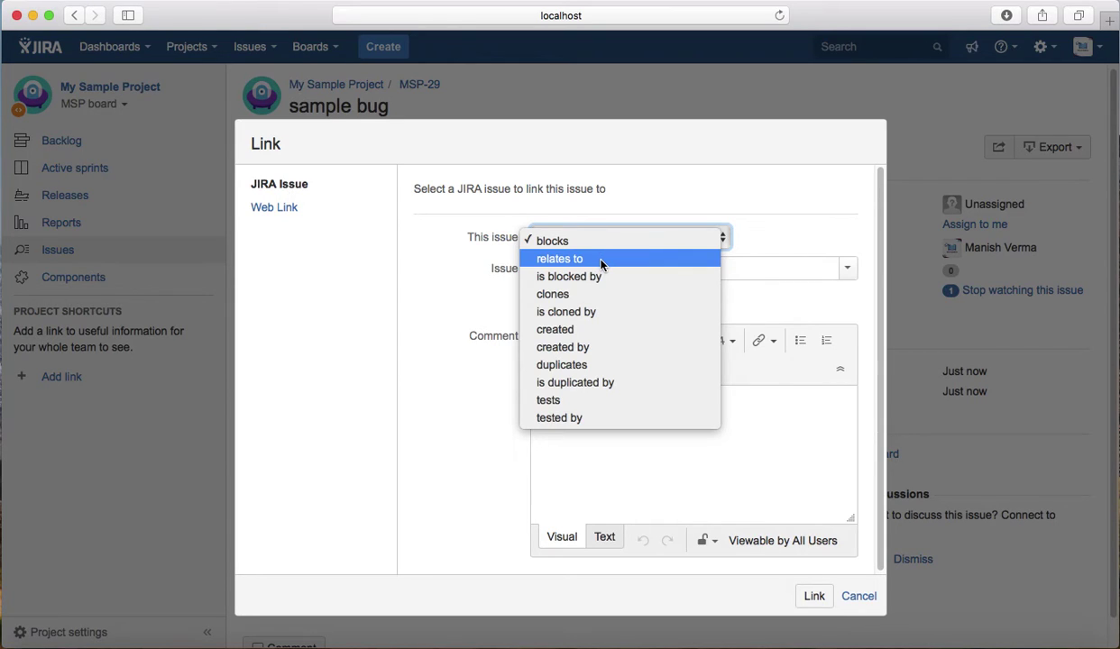
left_click(559, 260)
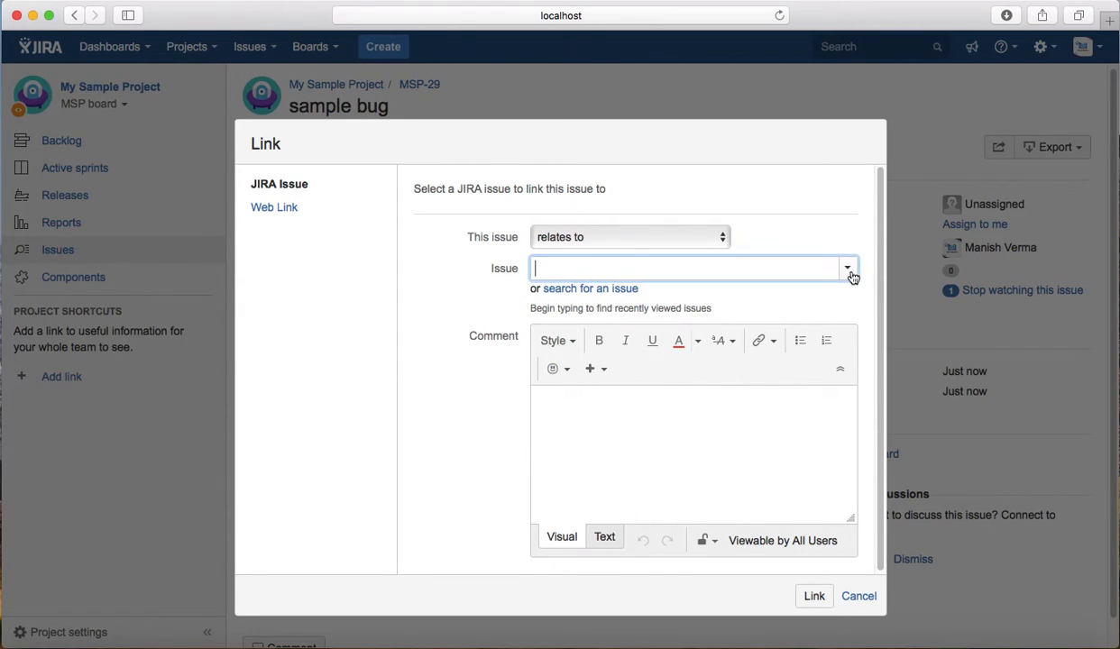
left_click(846, 267)
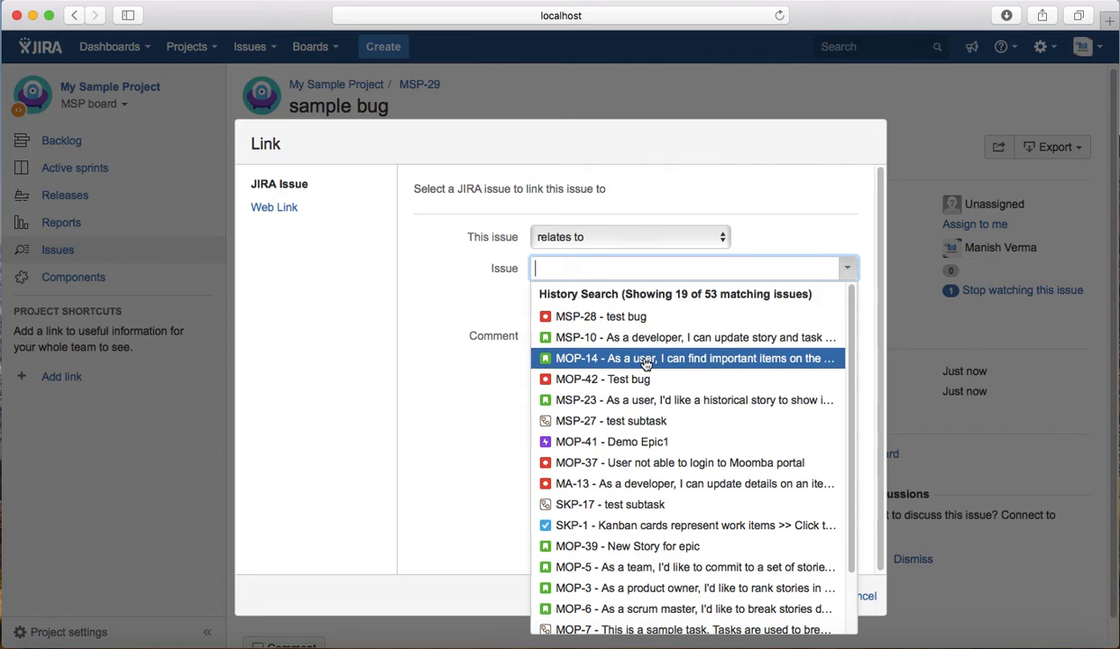
left_click(694, 357)
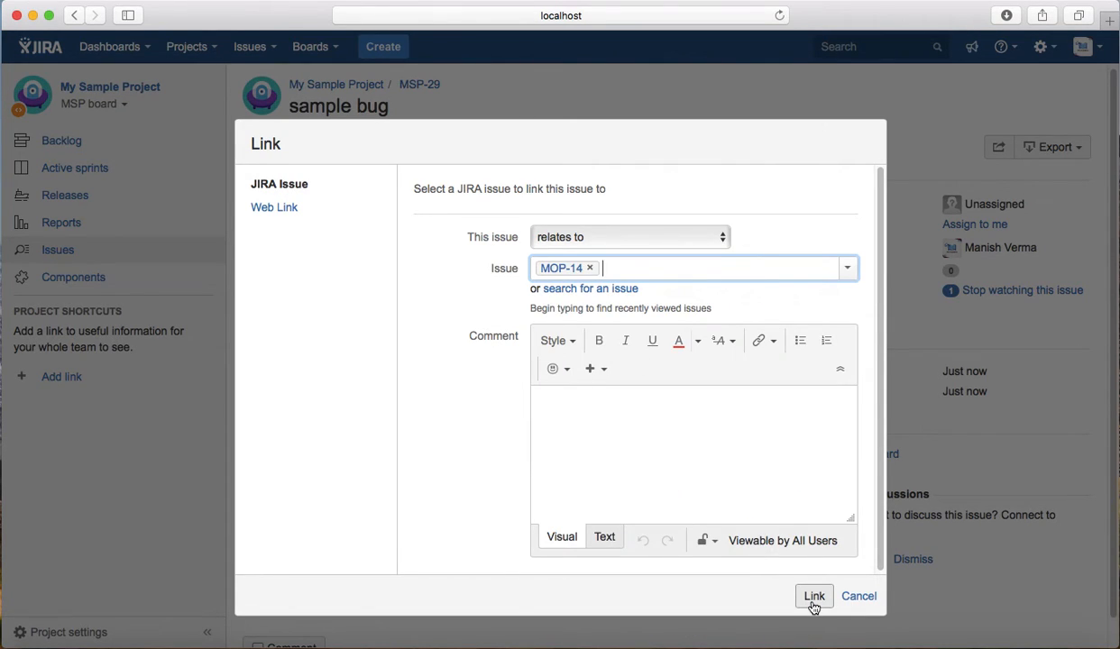
left_click(814, 595)
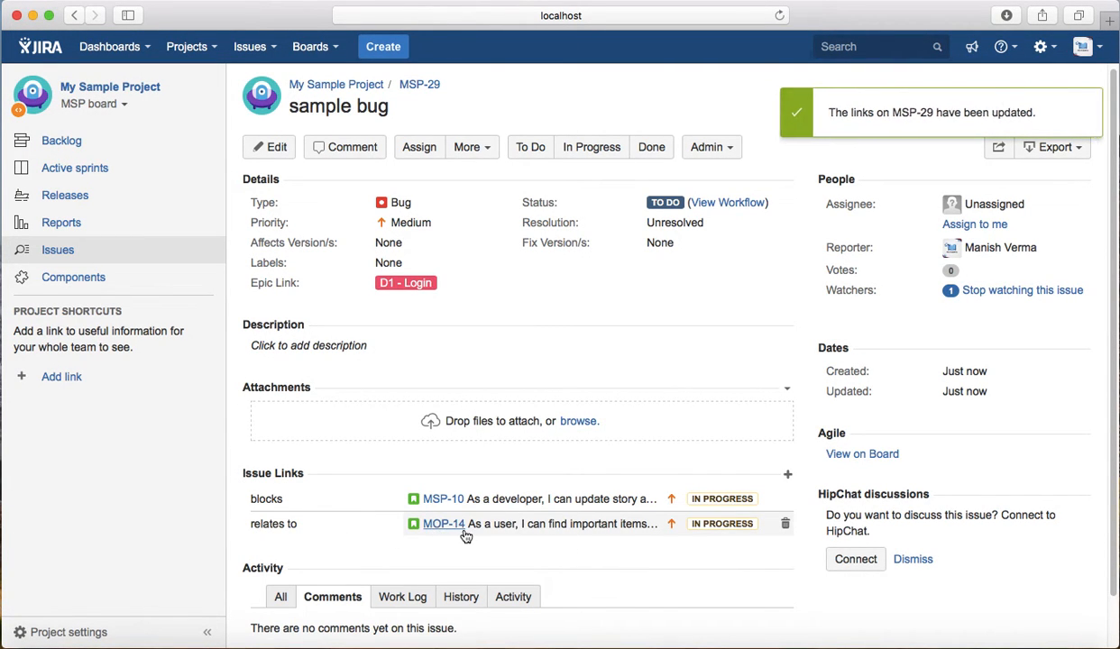
mouse_move(649, 332)
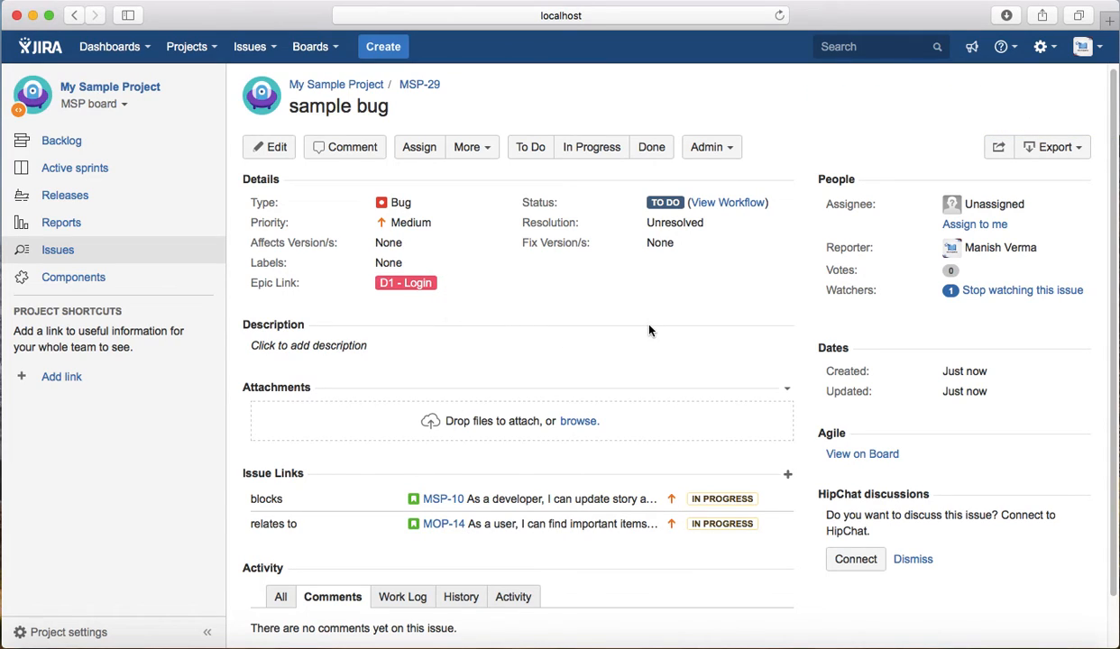
left_click(473, 148)
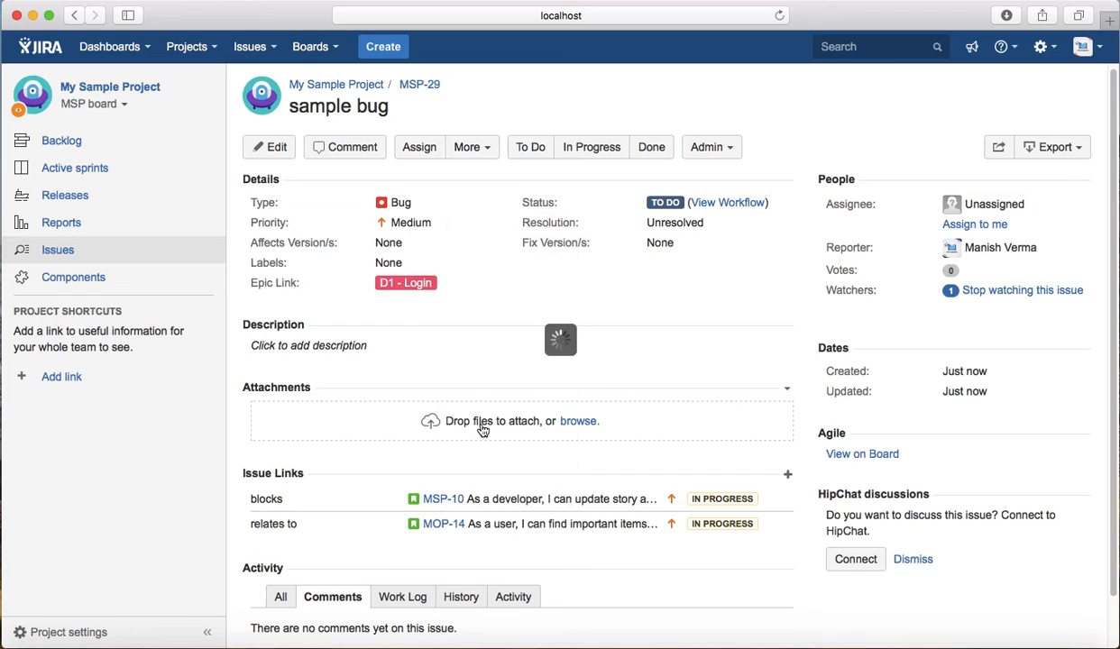
left_click(786, 475)
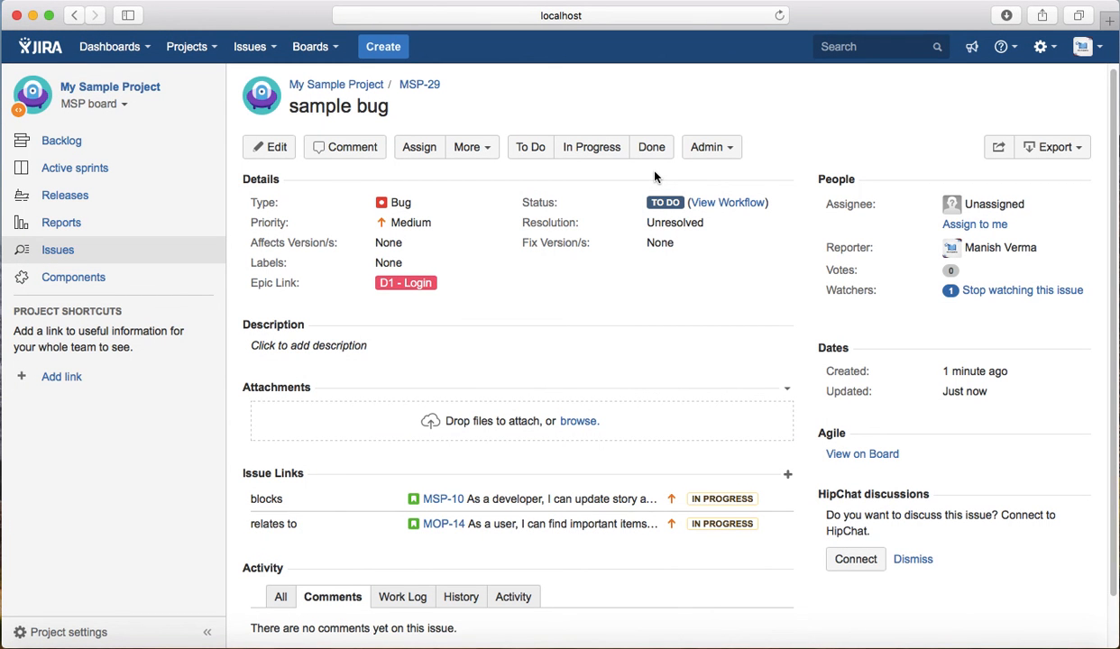
mouse_move(777, 7)
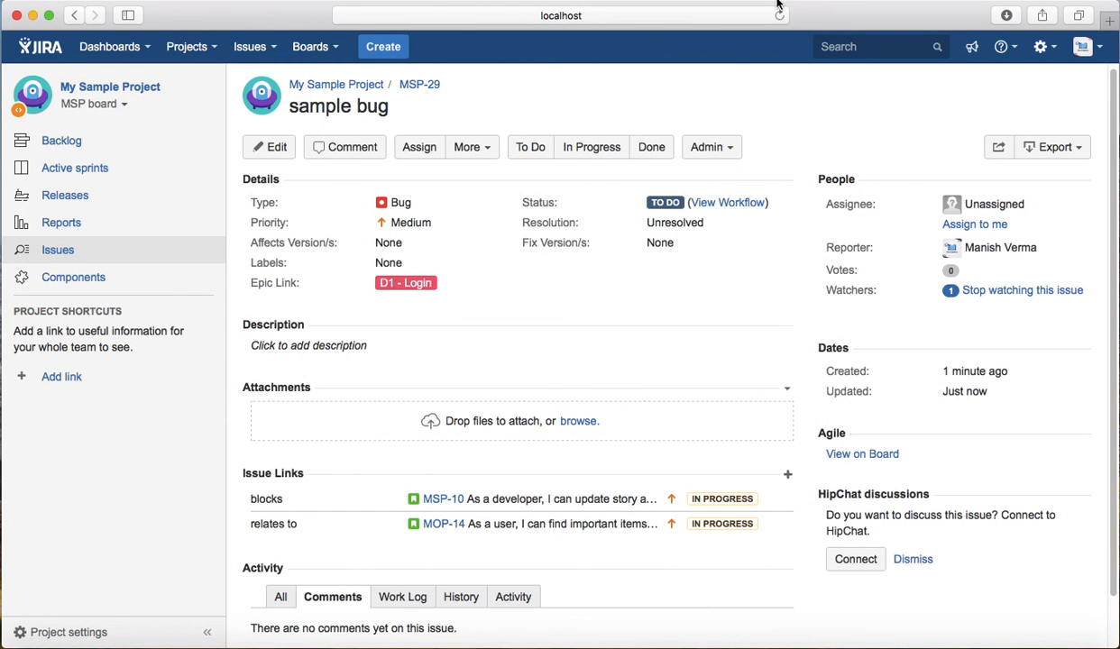